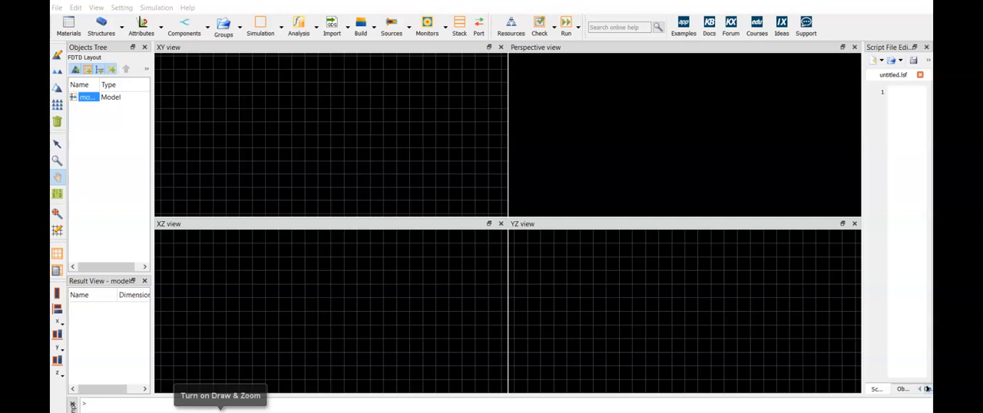
Show the Structures shape list (Triangle, Rectangle, Polygon, …) for the empty layout.
left_click(101, 25)
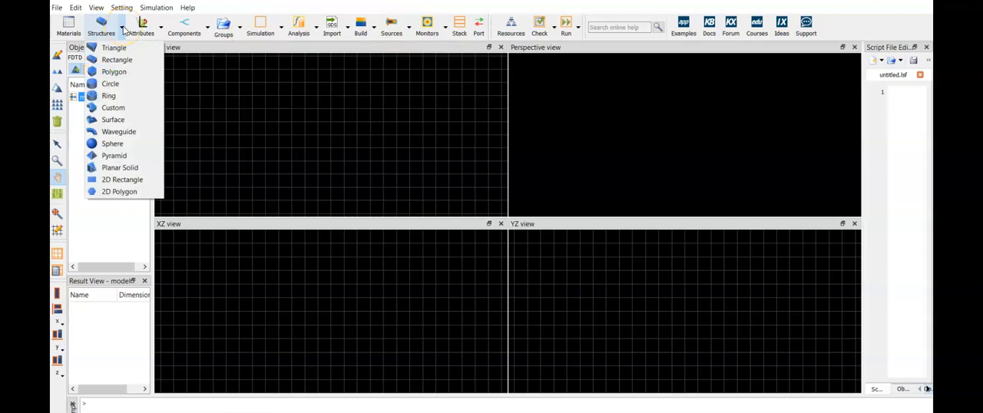
mouse_move(117, 60)
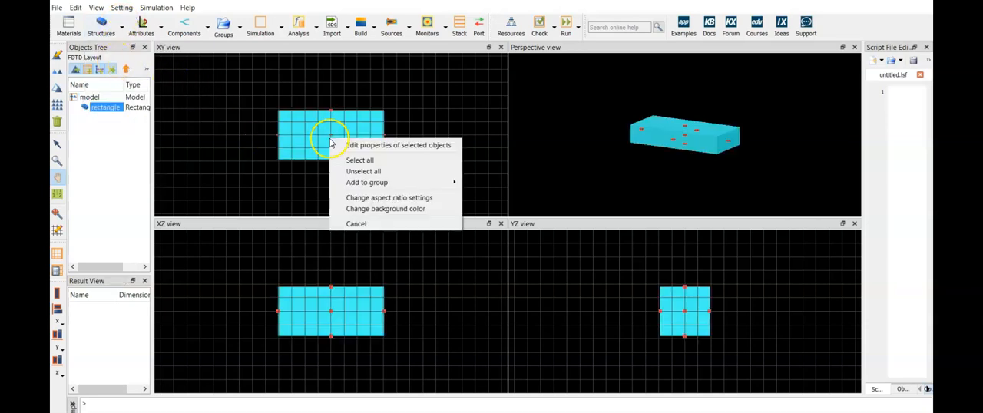
Give the new rectangle a y span of 2 µm in its Geometry properties.
left_click(398, 145)
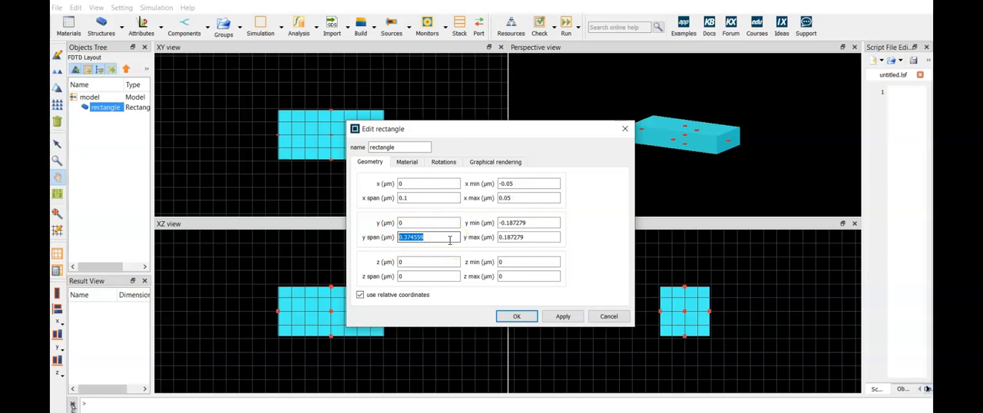
type("2")
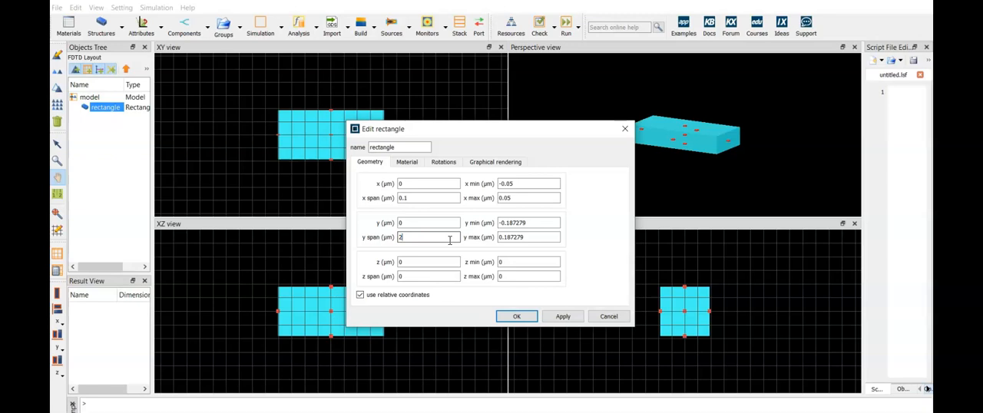
left_click(405, 163)
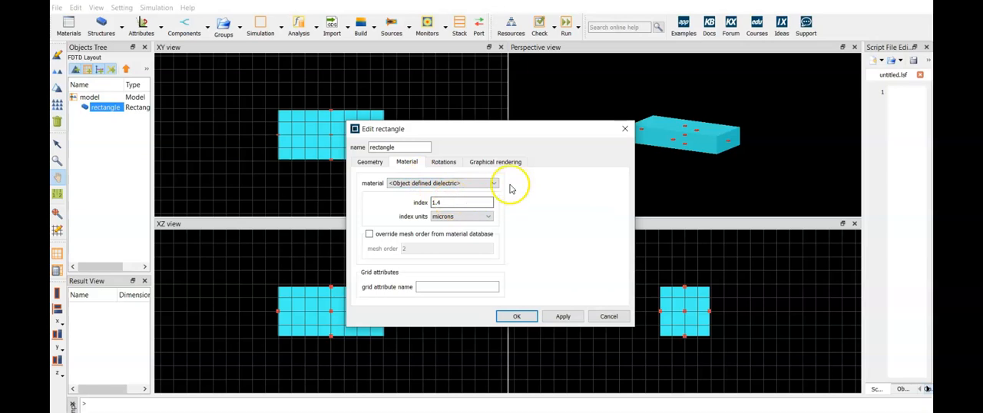
Show the rectangle's material choices, currently an object-defined dielectric of index 1.4.
left_click(516, 316)
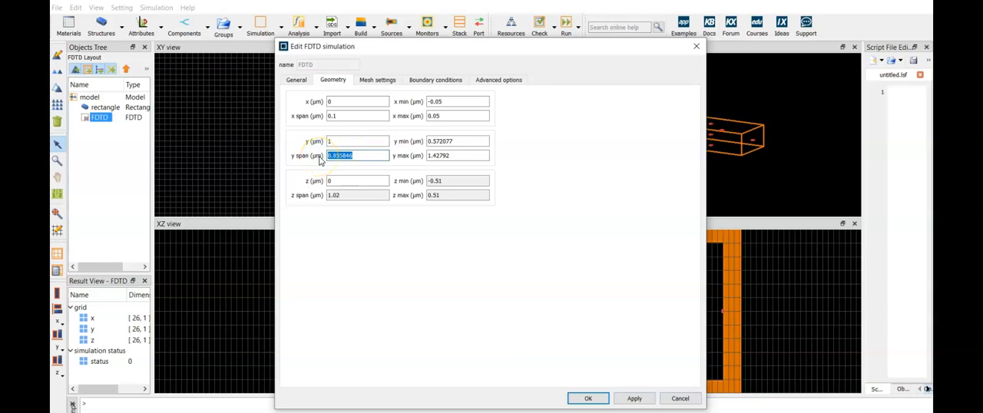
Adjust the FDTD simulation region's y span in its Geometry settings.
left_click(436, 79)
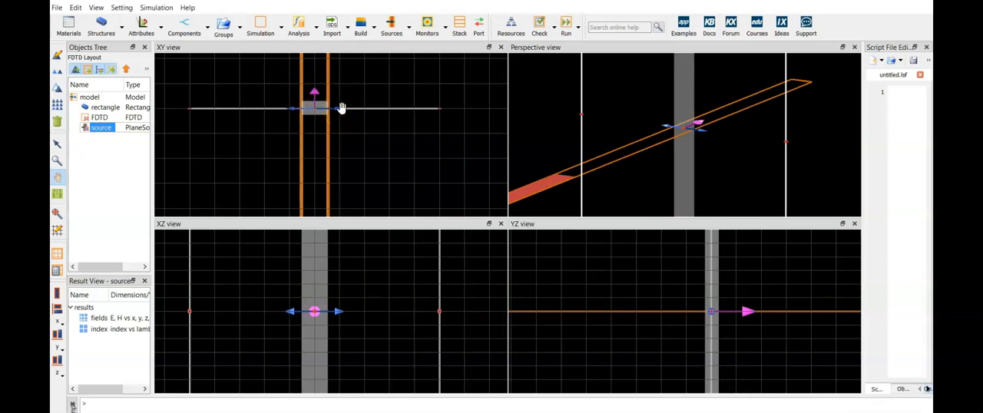
mouse_move(273, 102)
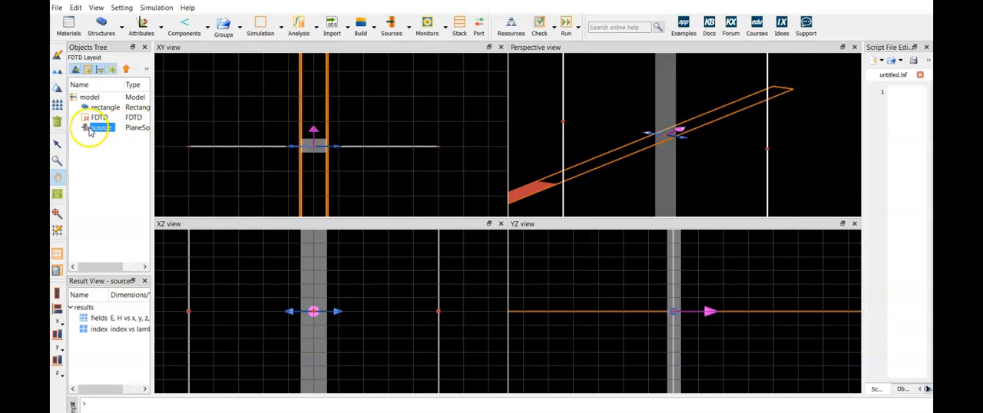
Set the plane wave source to Backward with an overridden wavelength range of 0.3–2 µm.
double_click(100, 127)
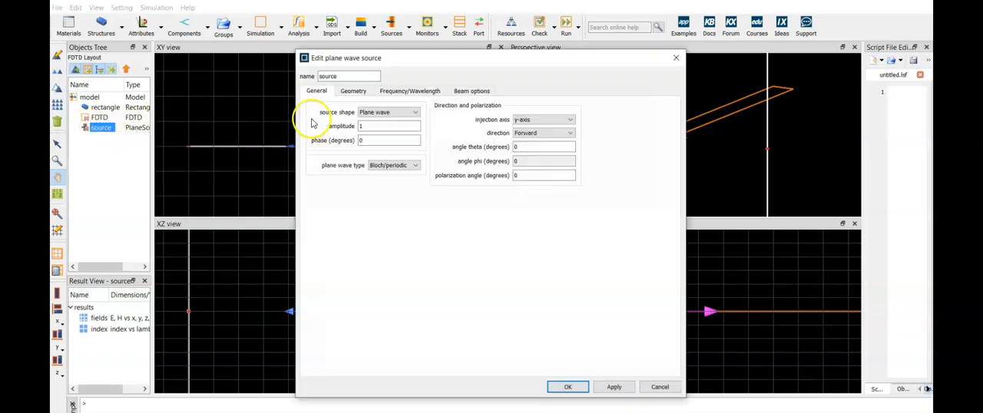
left_click(409, 90)
type("1")
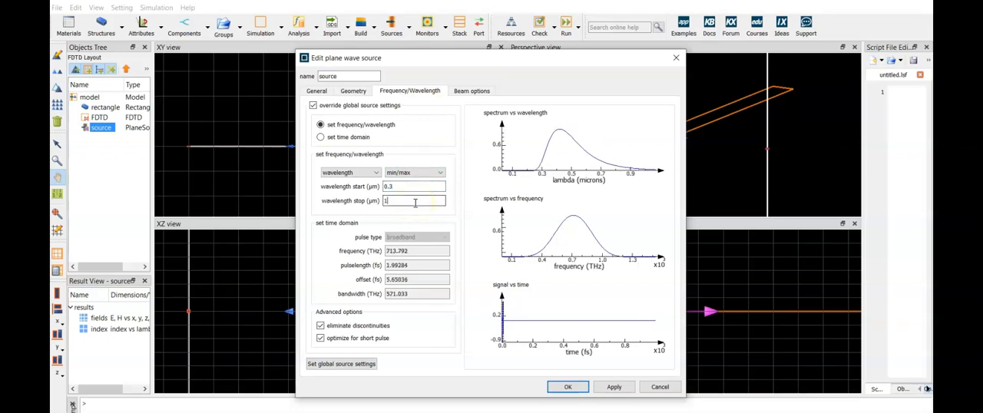
left_click(568, 387)
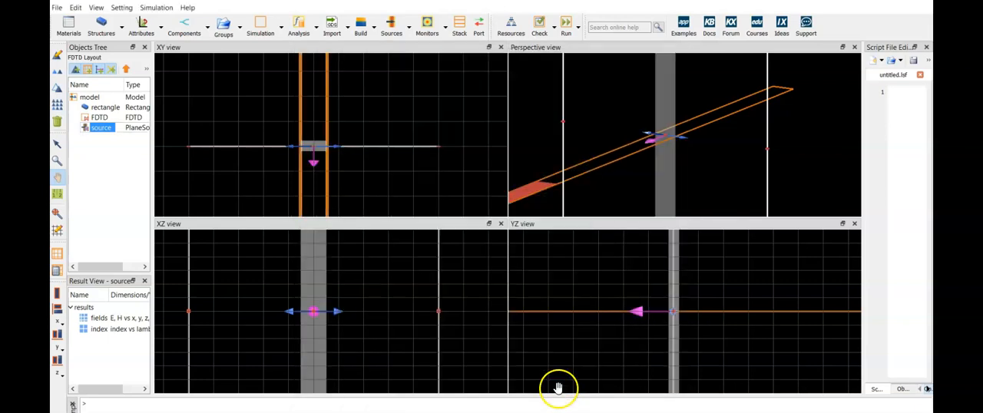
Add a frequency-domain field and power monitor to the layout.
left_click(427, 23)
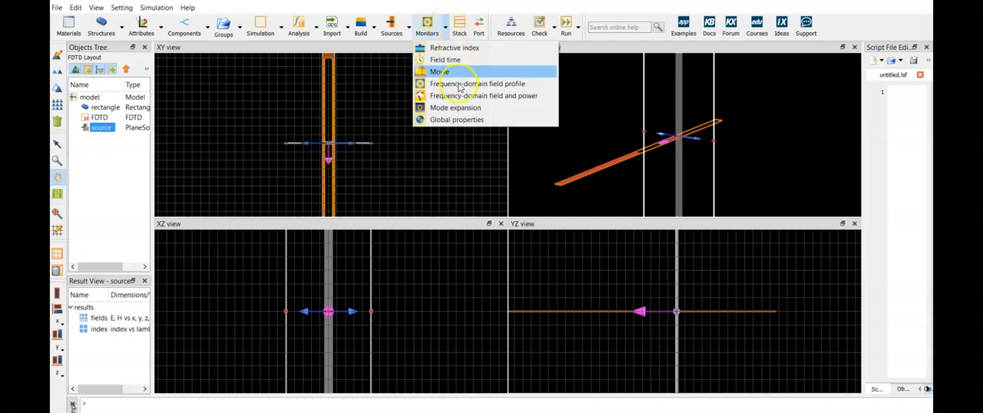
mouse_move(484, 95)
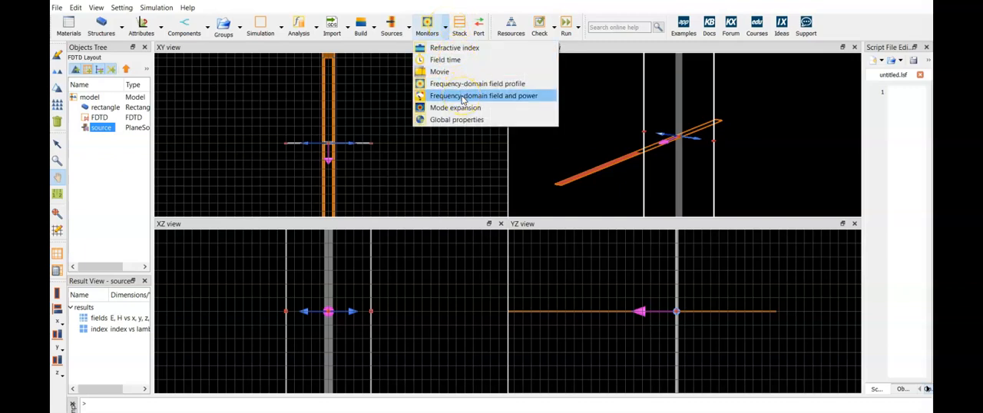
left_click(484, 95)
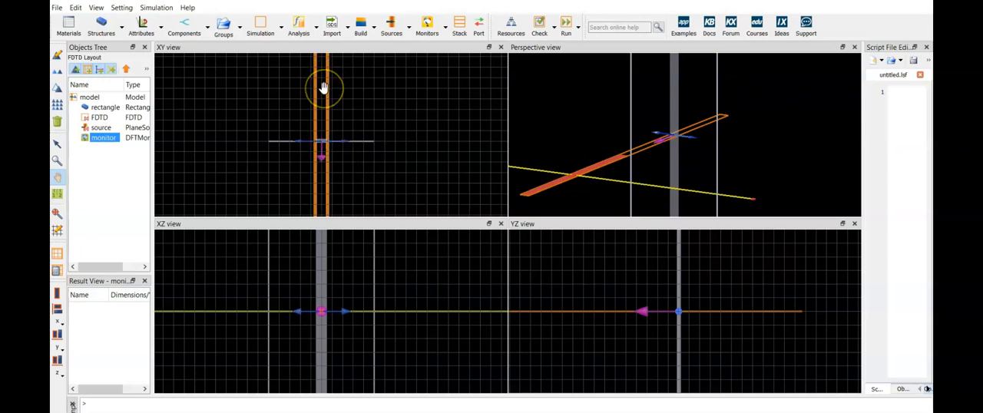
mouse_move(376, 172)
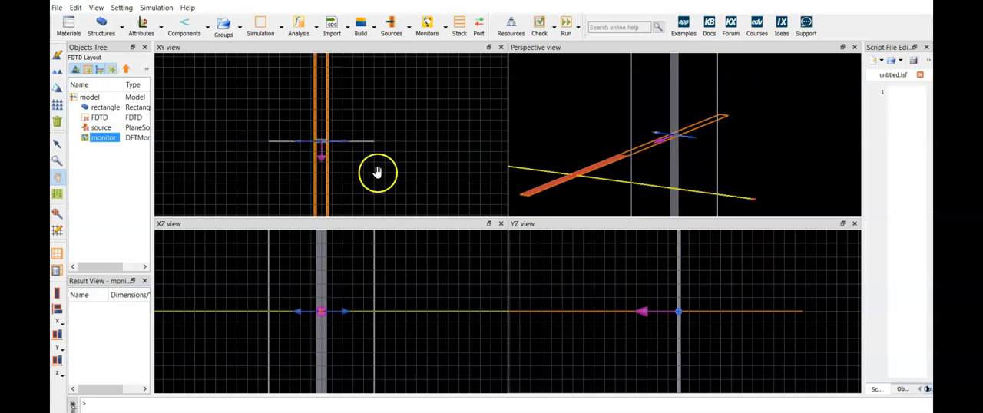
double_click(105, 138)
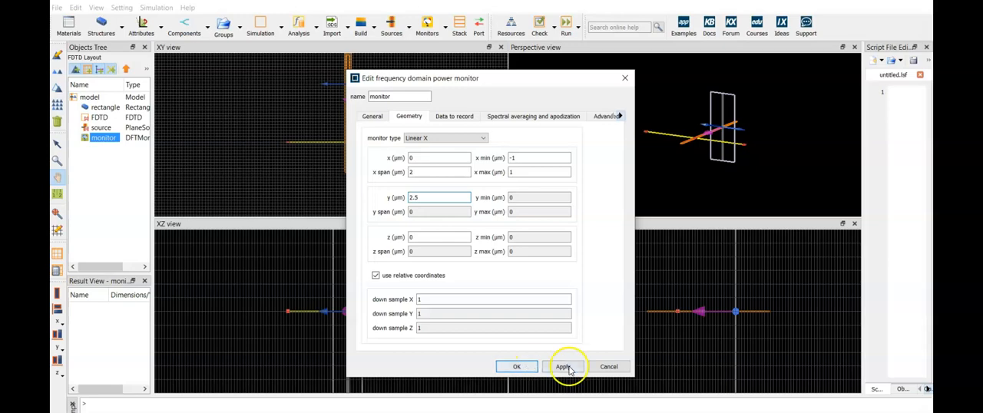
Set the global monitor settings to 50 frequency points.
right_click(102, 127)
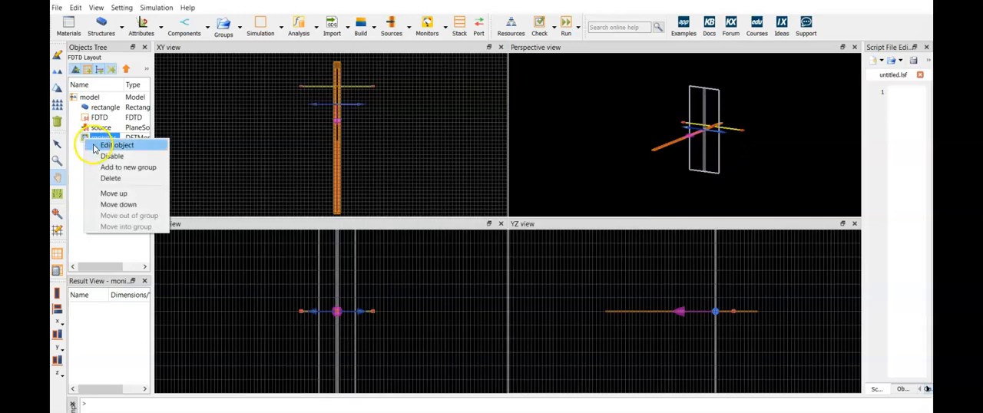
left_click(119, 144)
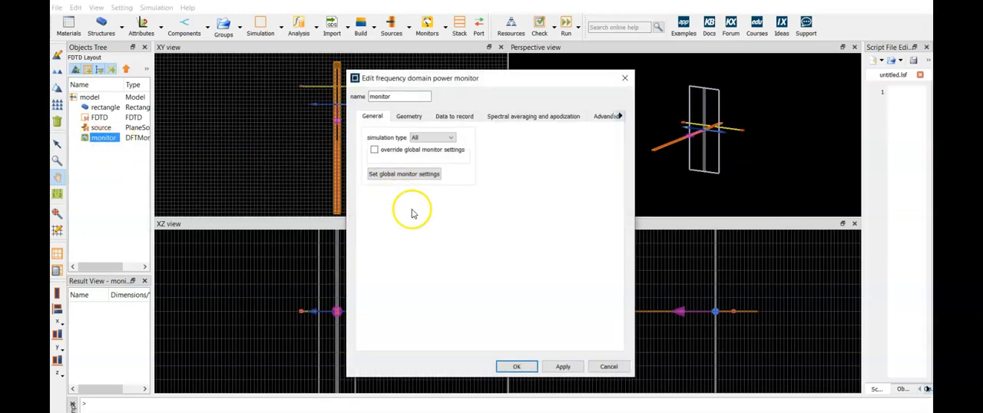
left_click(403, 173)
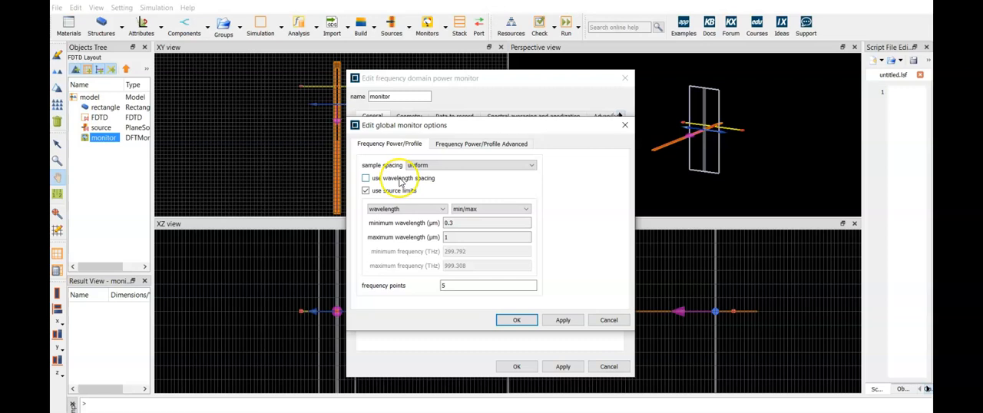
left_click(488, 285)
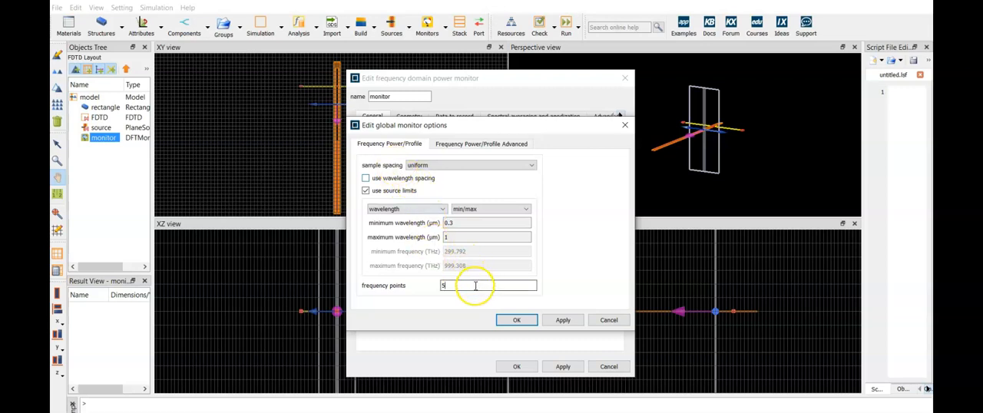
type("0")
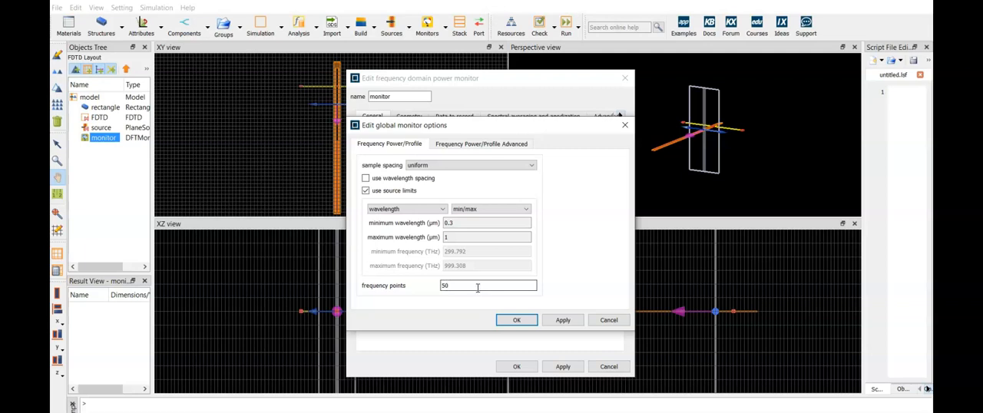
left_click(516, 319)
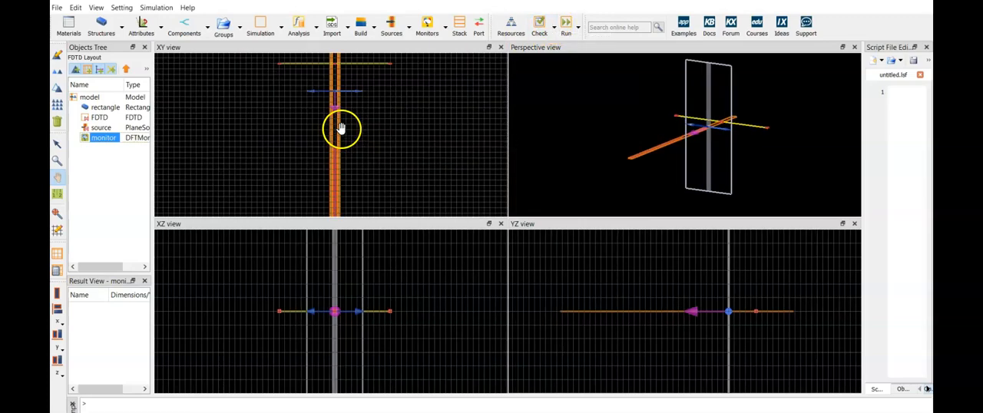
Check simulation and memory requirements, then run the FDTD simulation.
left_click(539, 23)
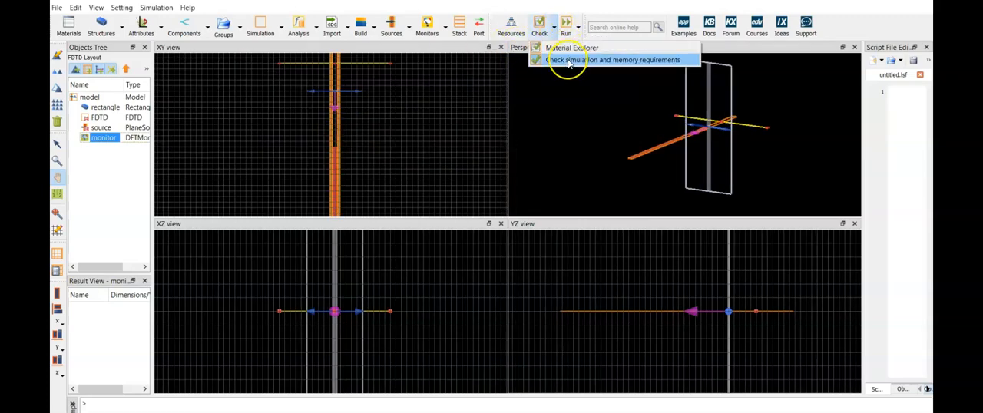
left_click(614, 60)
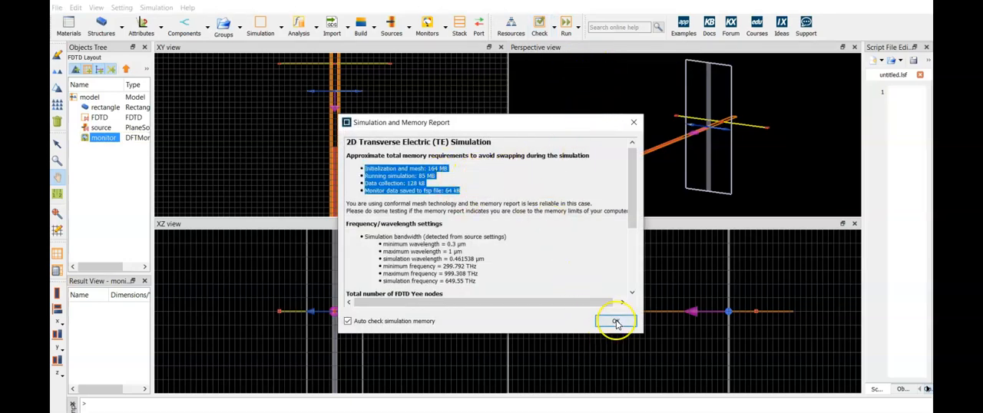
left_click(614, 321)
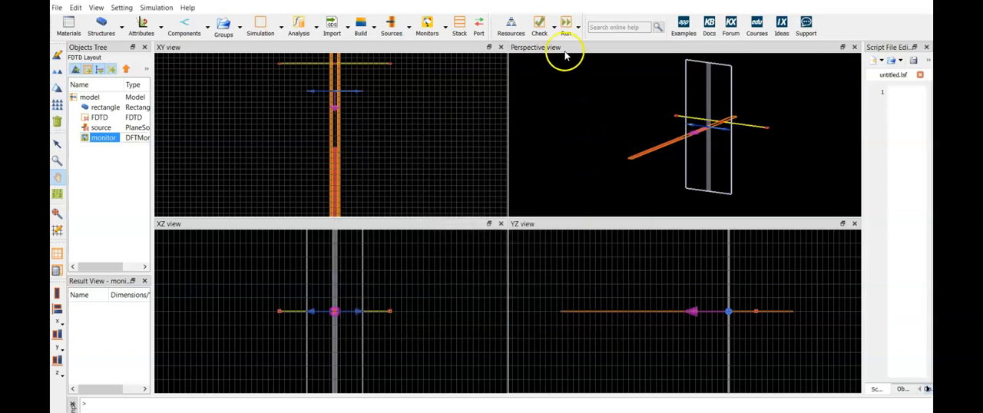
left_click(565, 23)
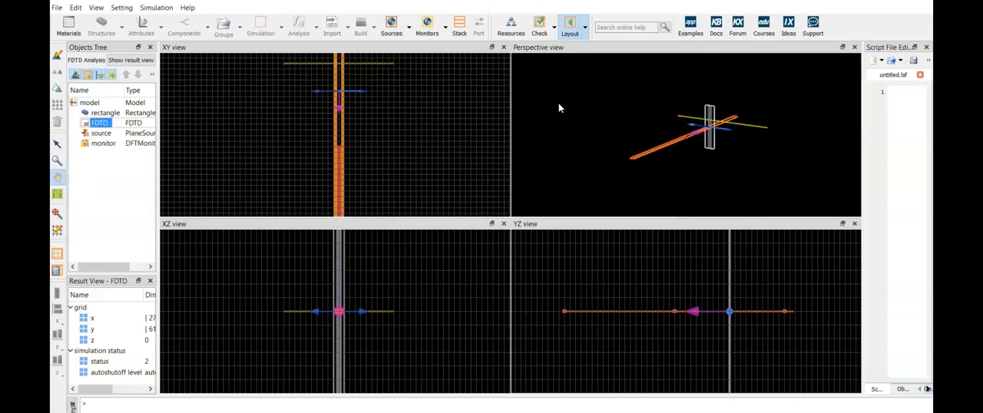
left_click(104, 144)
type("2.07")
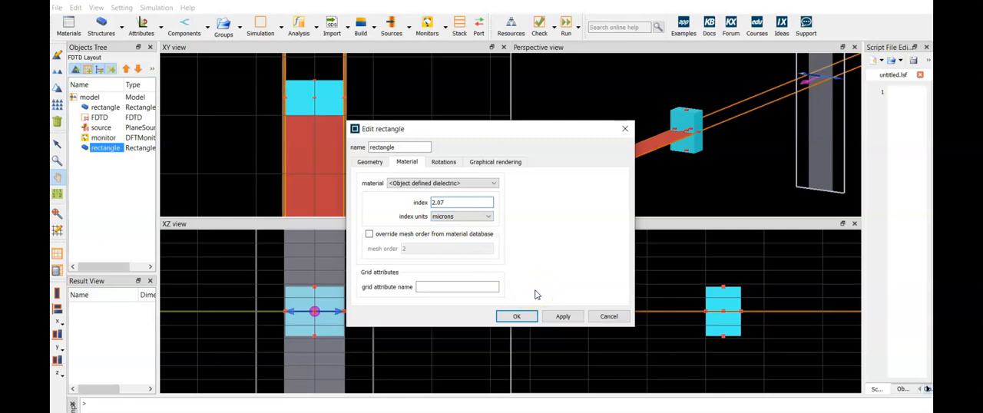
Confirm the coating rectangle's object-defined dielectric material with index 2.07.
left_click(562, 317)
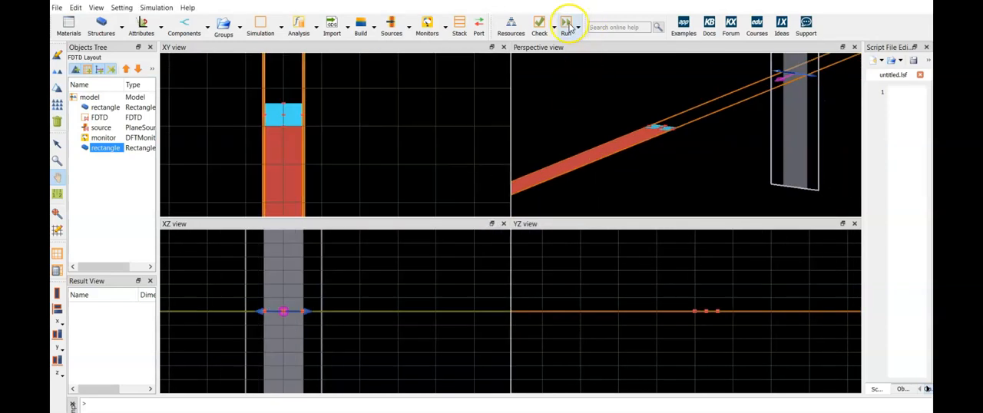
left_click(567, 24)
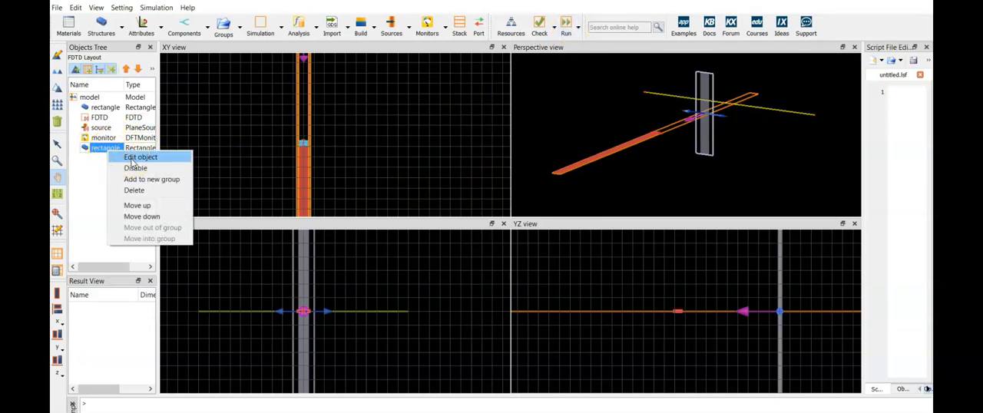
Start entering the triangle polygon's vertex coordinates in its geometry settings.
left_click(141, 157)
type("0.1")
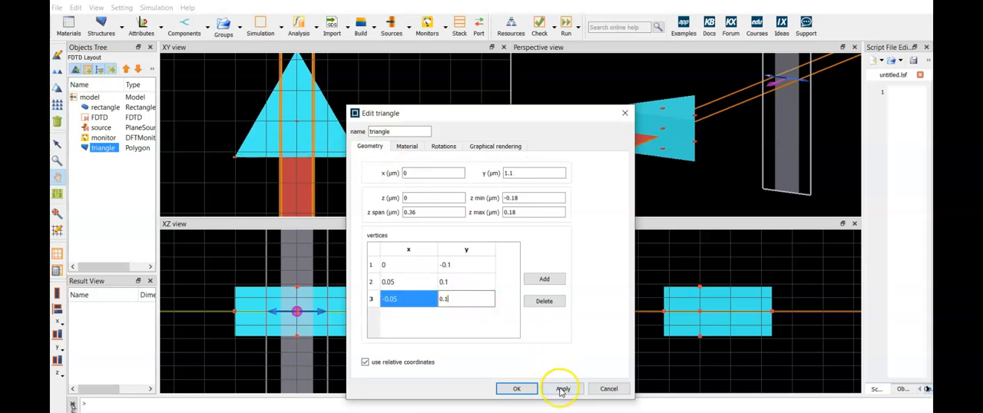
Apply the triangle's three vertex coordinates and z span to the model.
left_click(562, 388)
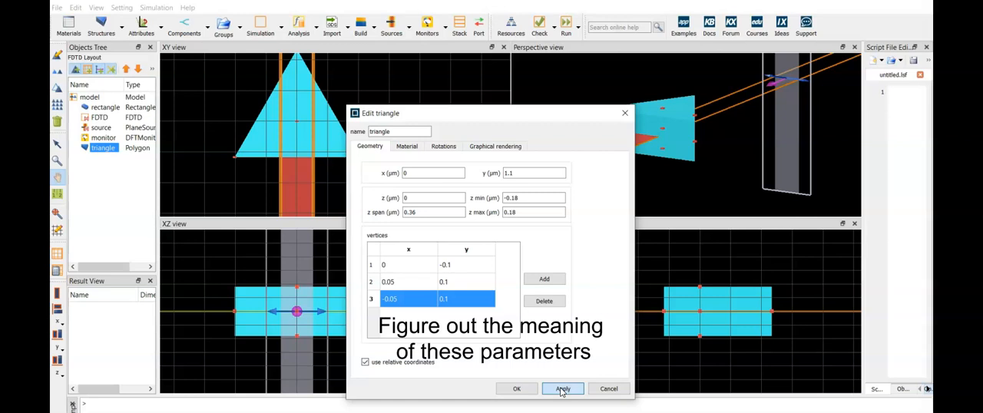
left_click(562, 388)
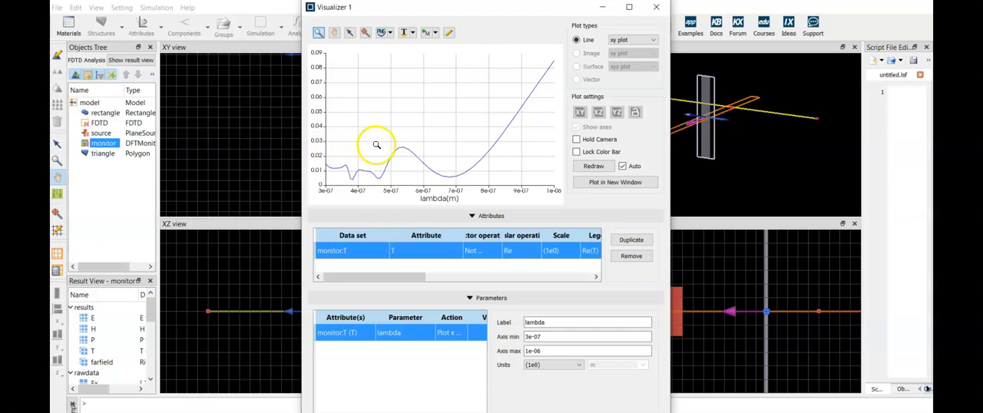
mouse_move(384, 136)
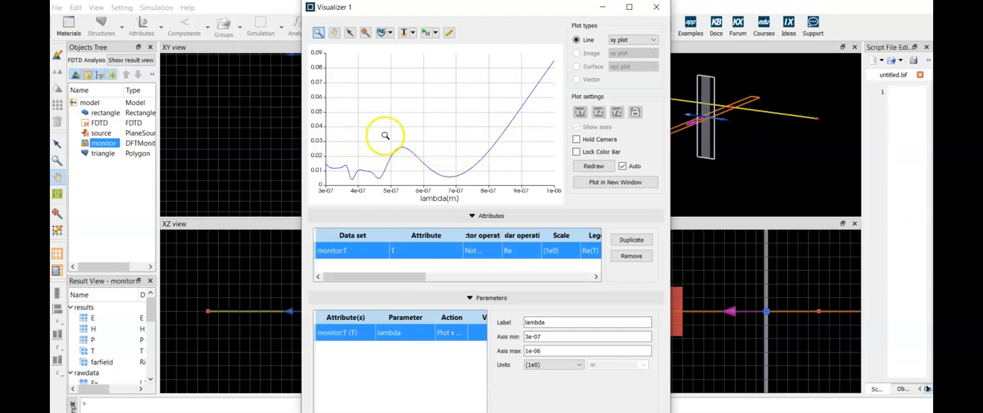
mouse_move(486, 145)
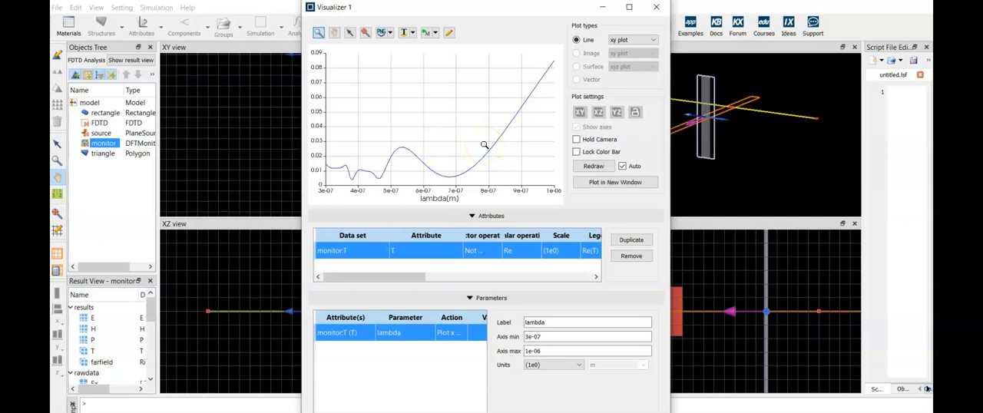
mouse_move(328, 157)
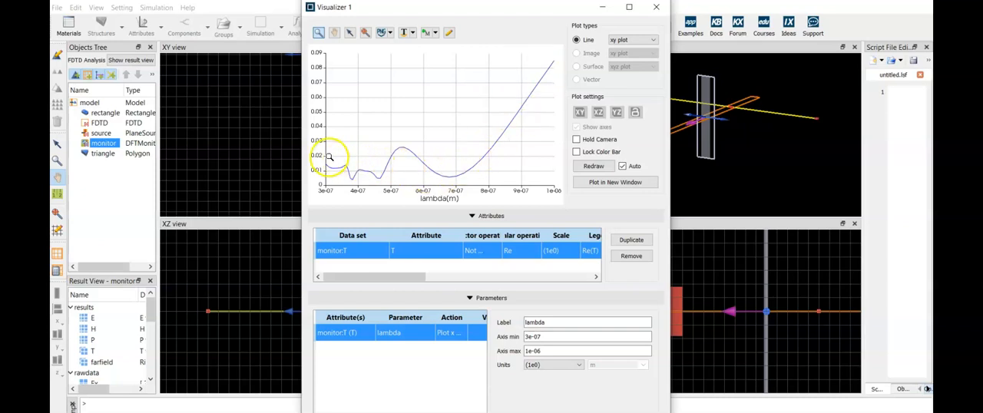